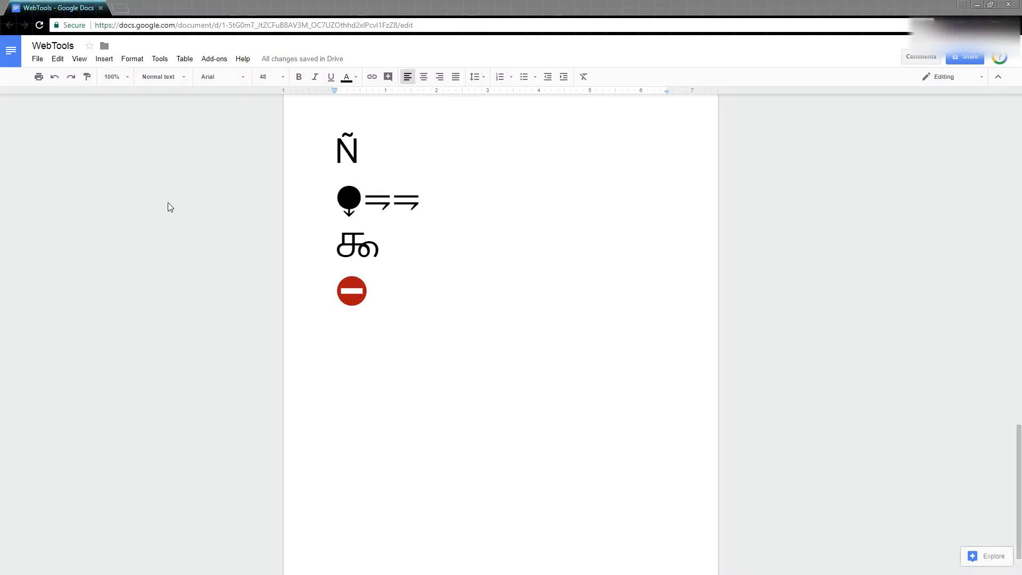
mouse_move(200, 187)
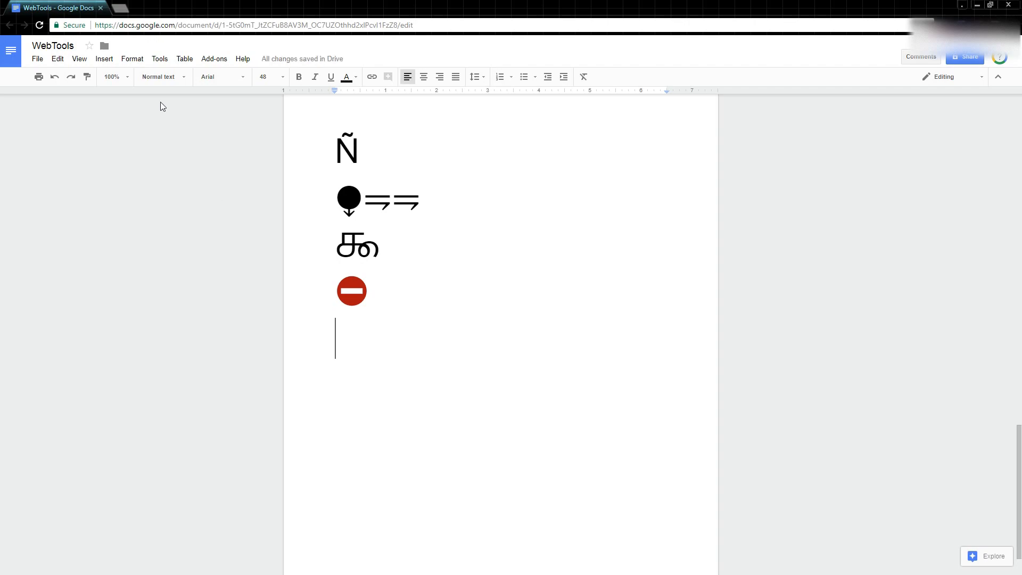
Open the Insert special characters dialog from the Insert menu.
click(104, 59)
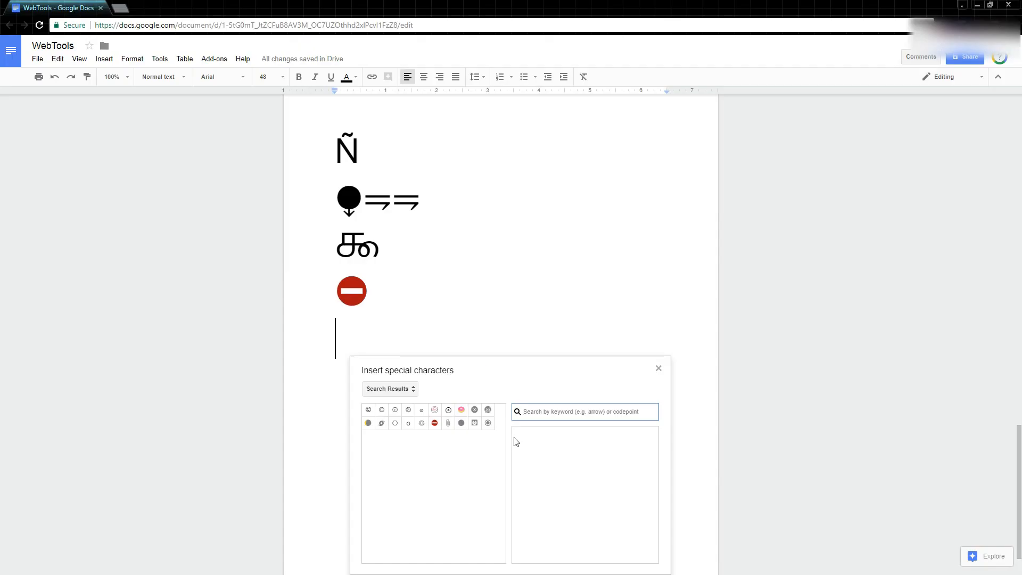
mouse_move(497, 394)
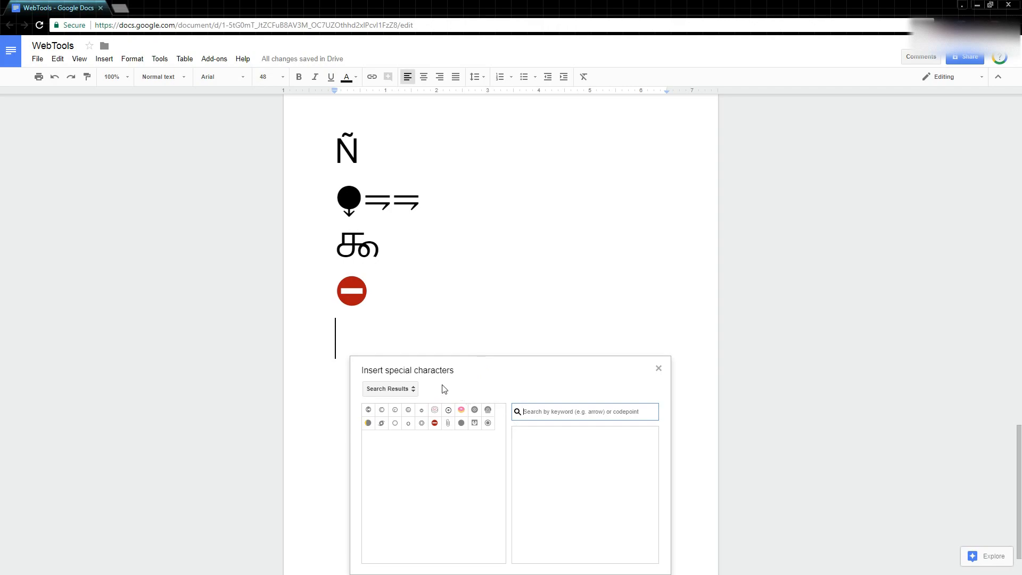
Browse by Categories and choose American Scripts to show Canadian Aboriginal syllabics.
click(389, 389)
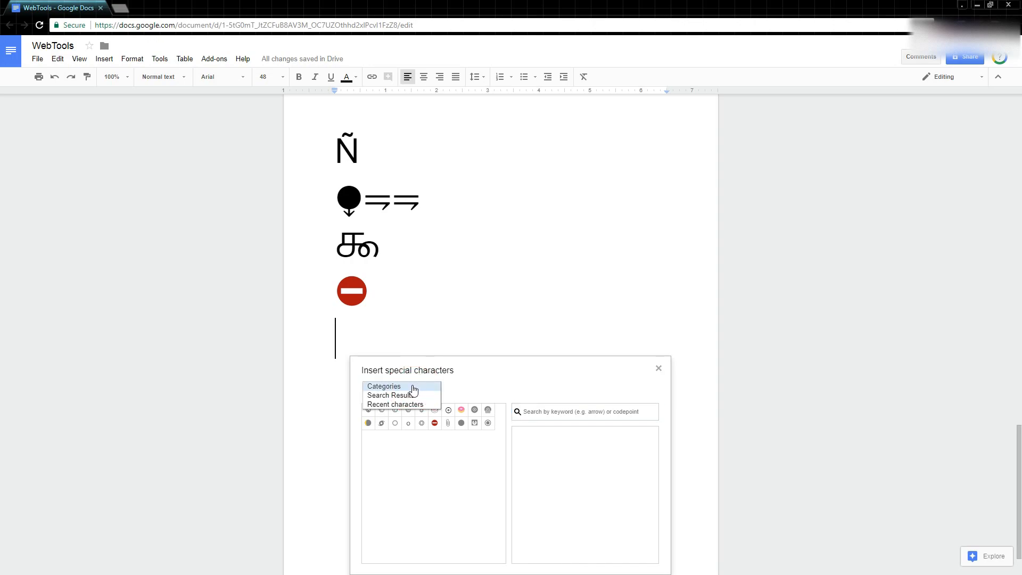
click(384, 386)
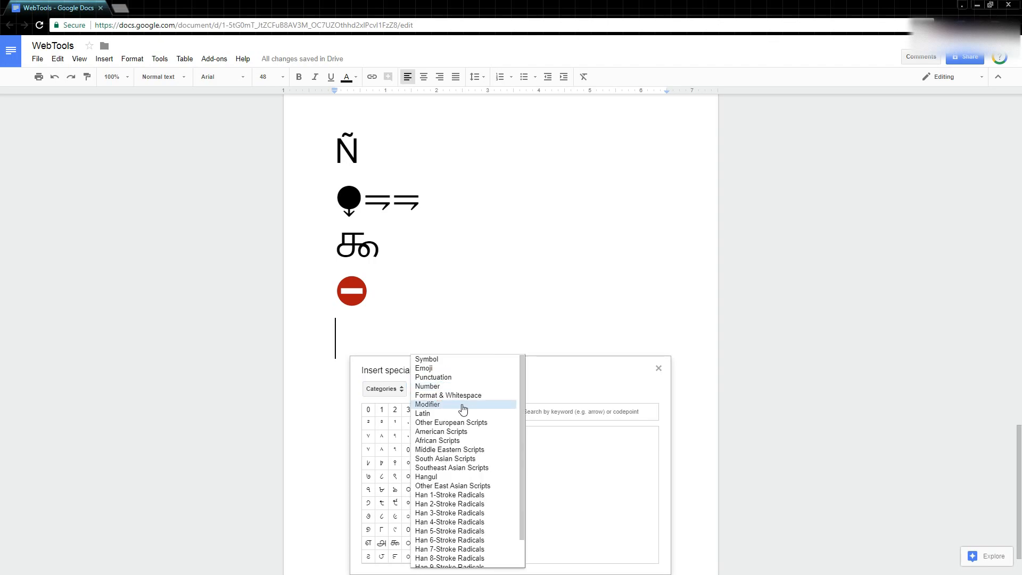
scroll(down, 3)
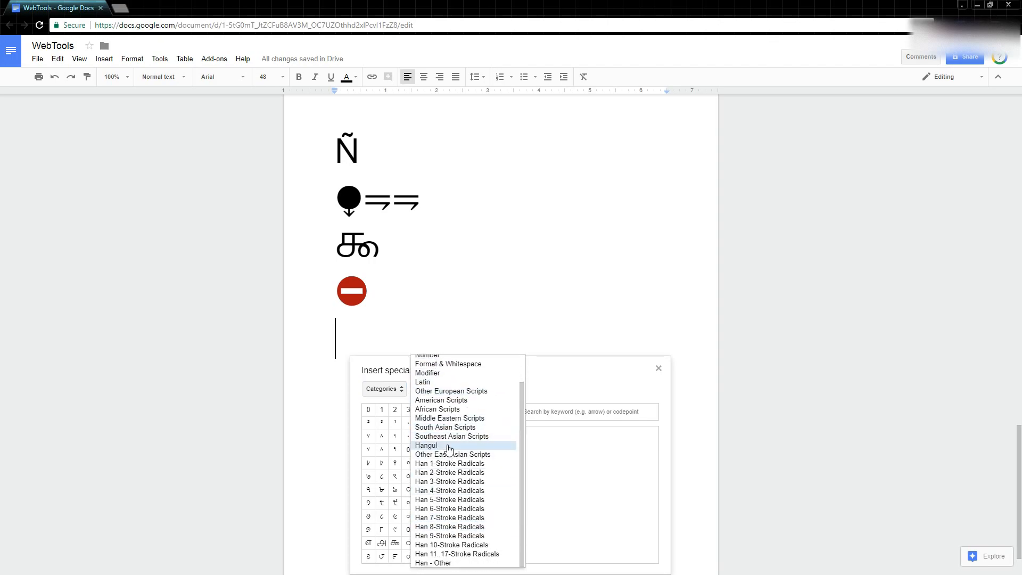
scroll(up, 3)
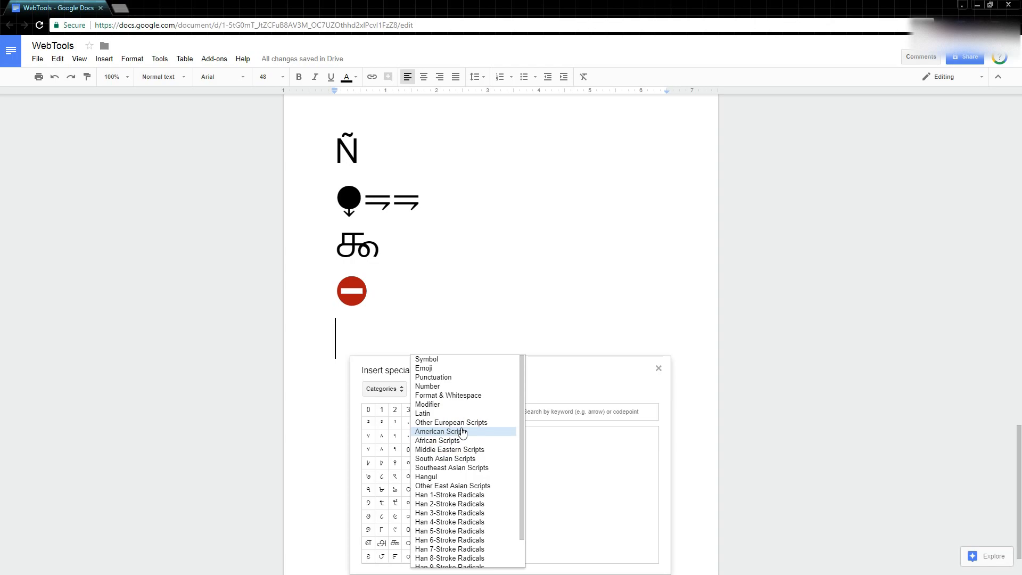
click(451, 432)
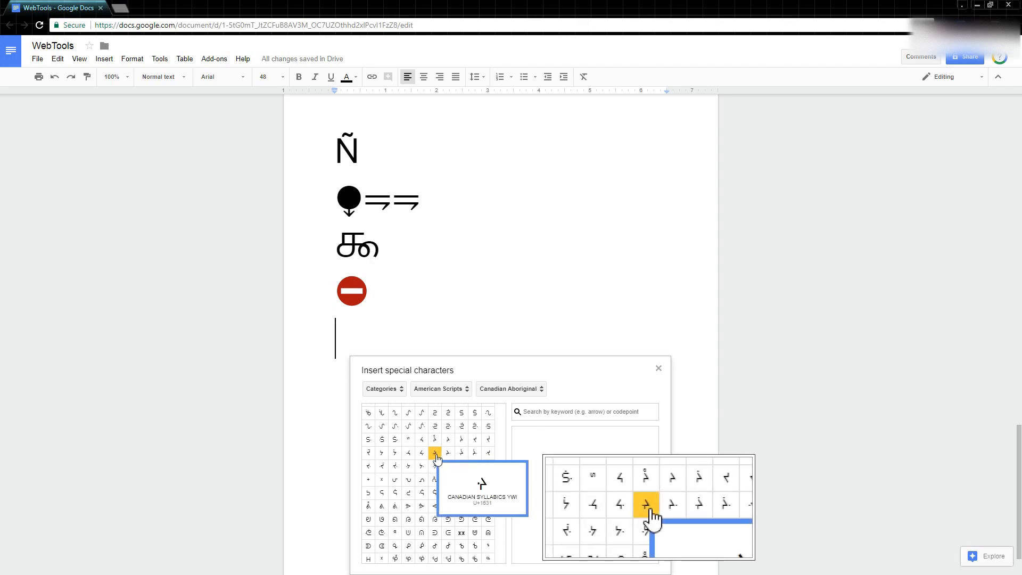
mouse_move(377, 435)
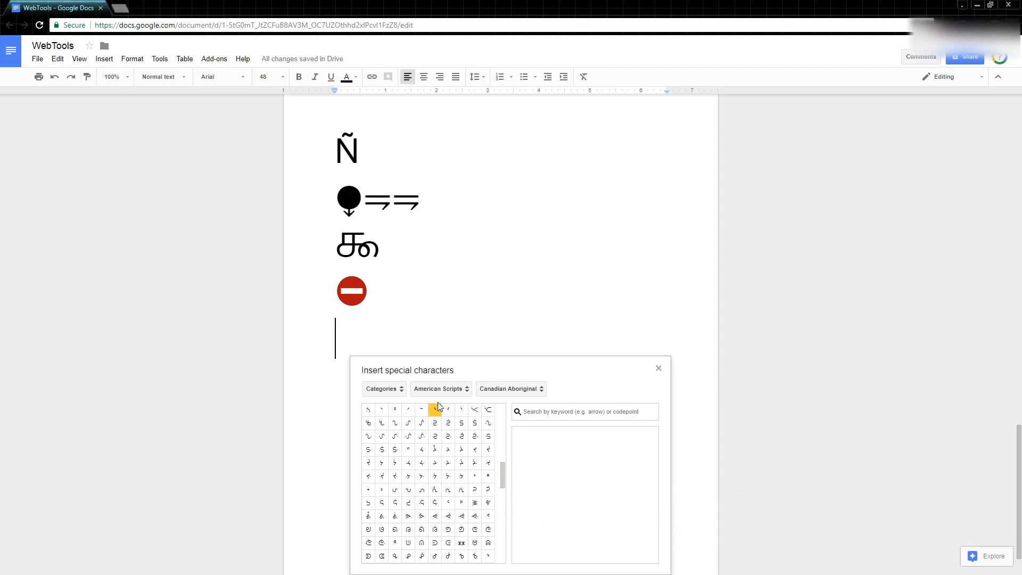
Switch to the Number > Decimal category and insert a large digit glyph.
click(383, 388)
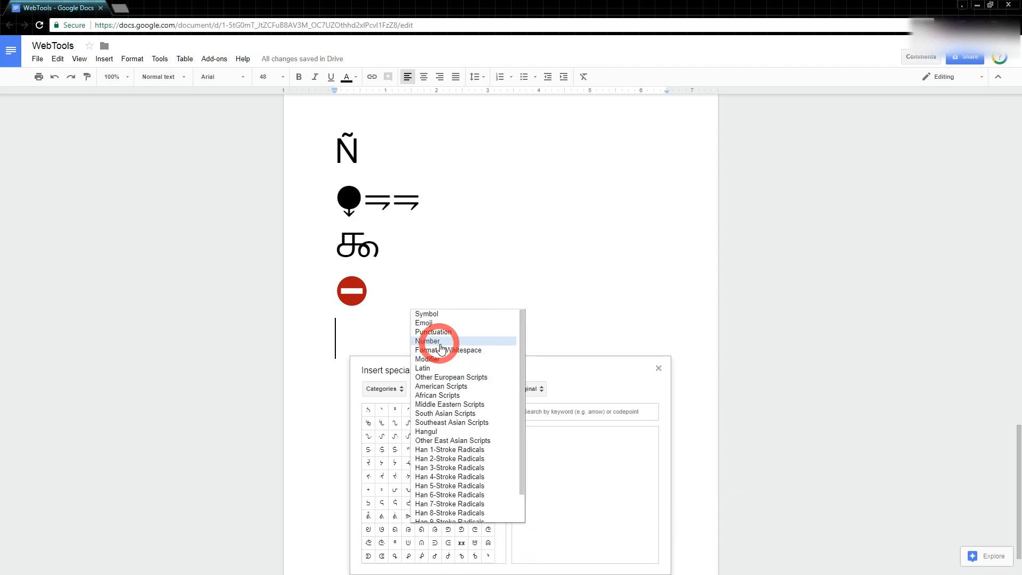
click(427, 341)
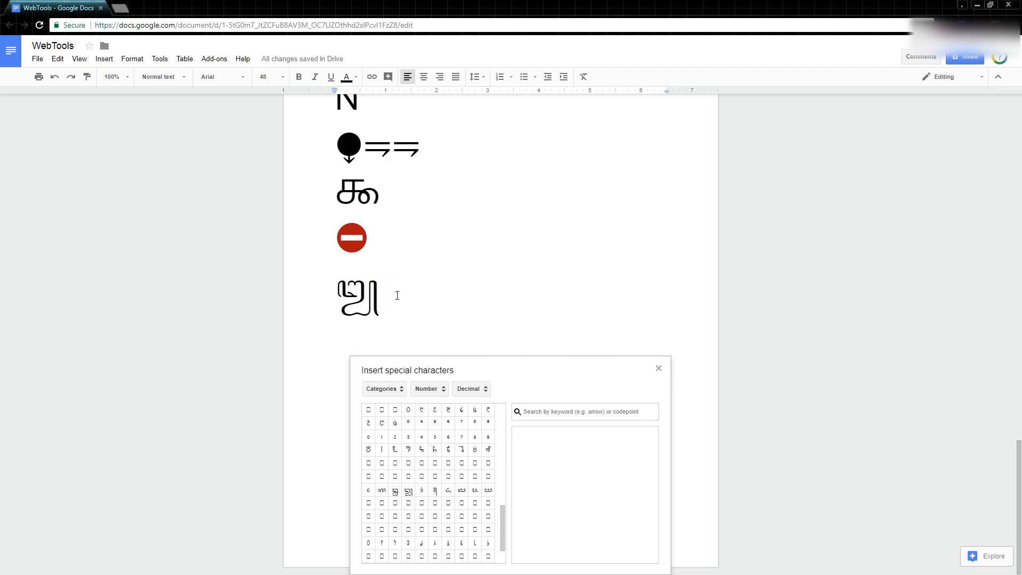
click(474, 422)
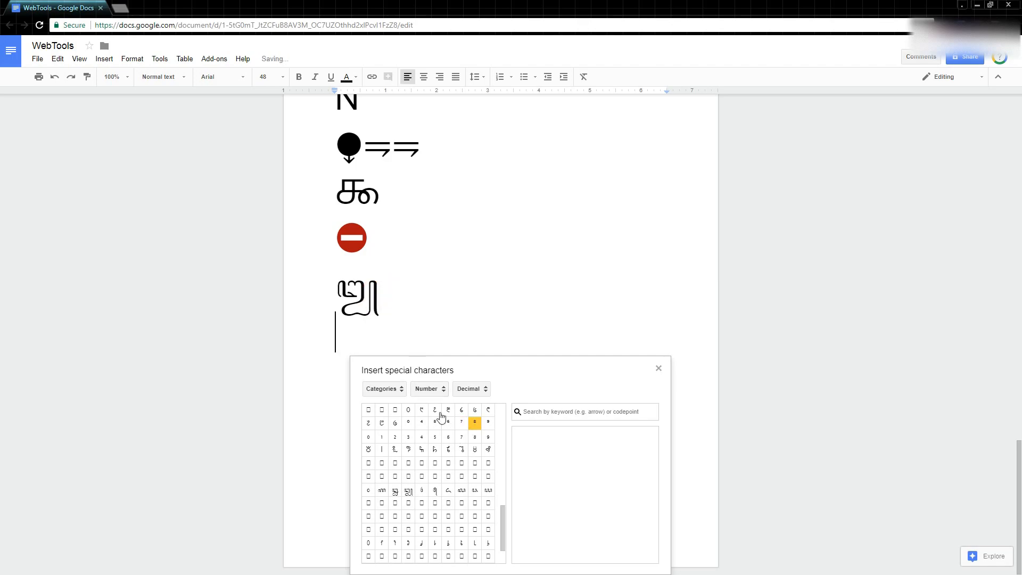
click(384, 388)
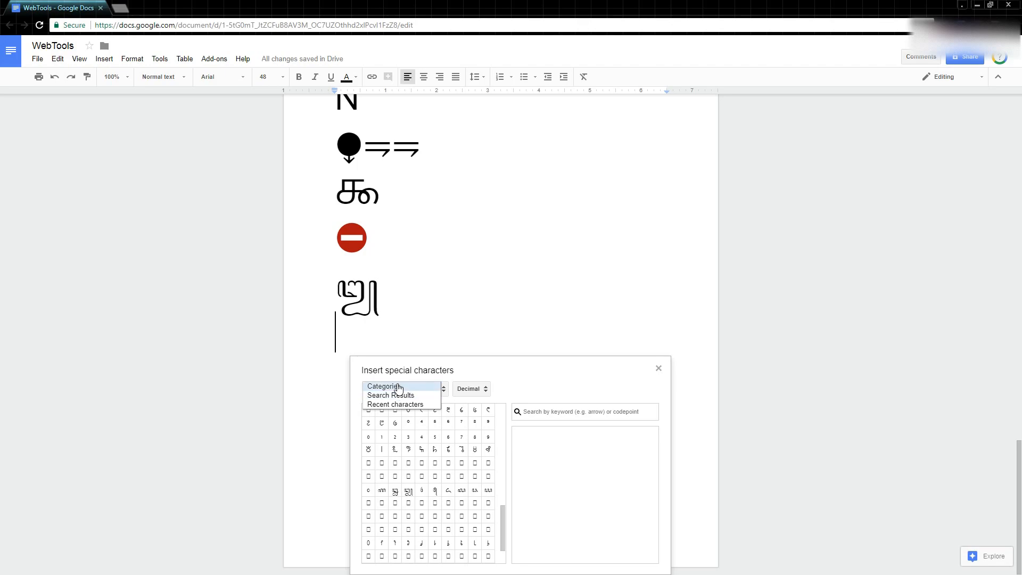
click(383, 388)
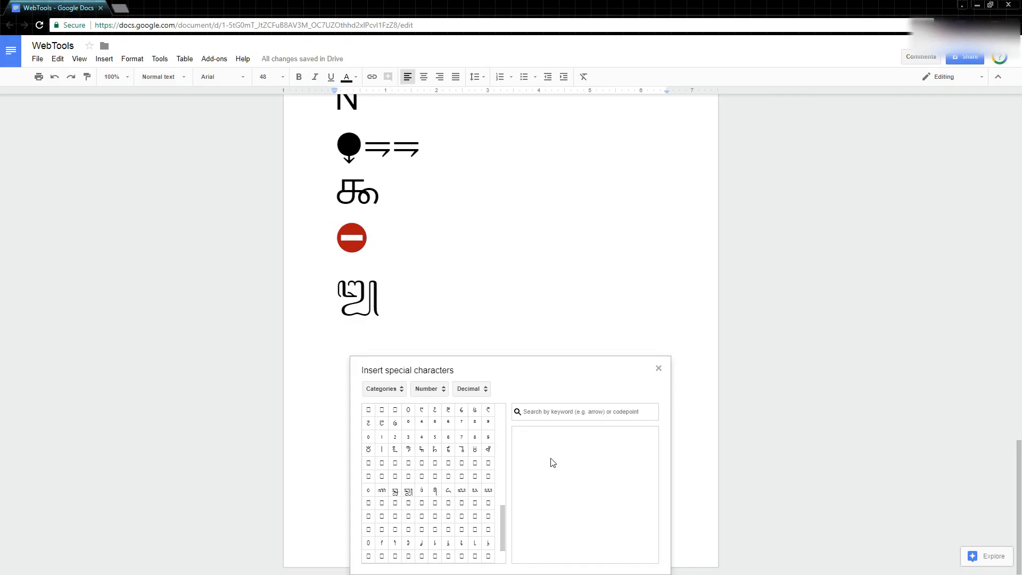
mouse_move(547, 473)
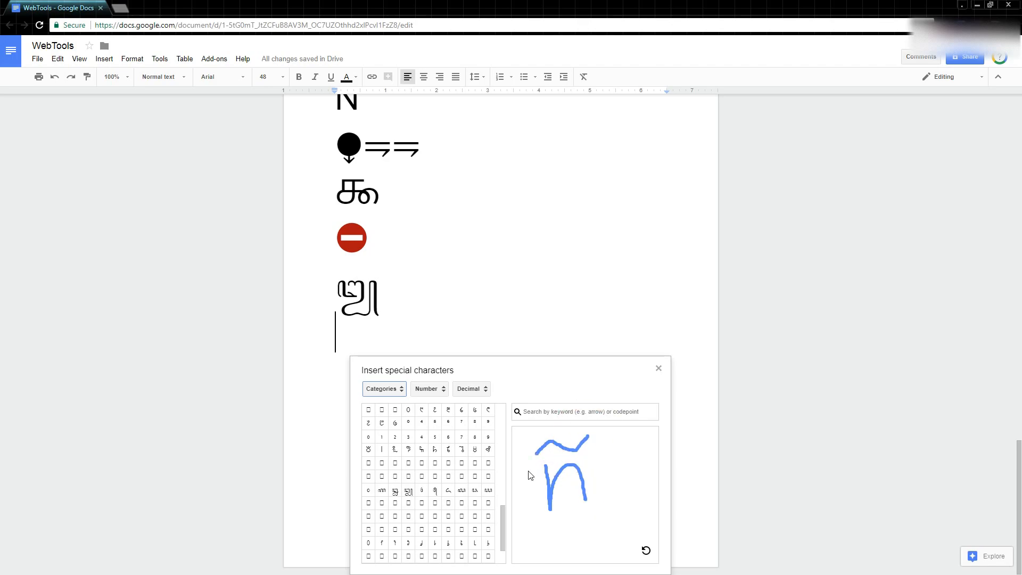
mouse_move(638, 523)
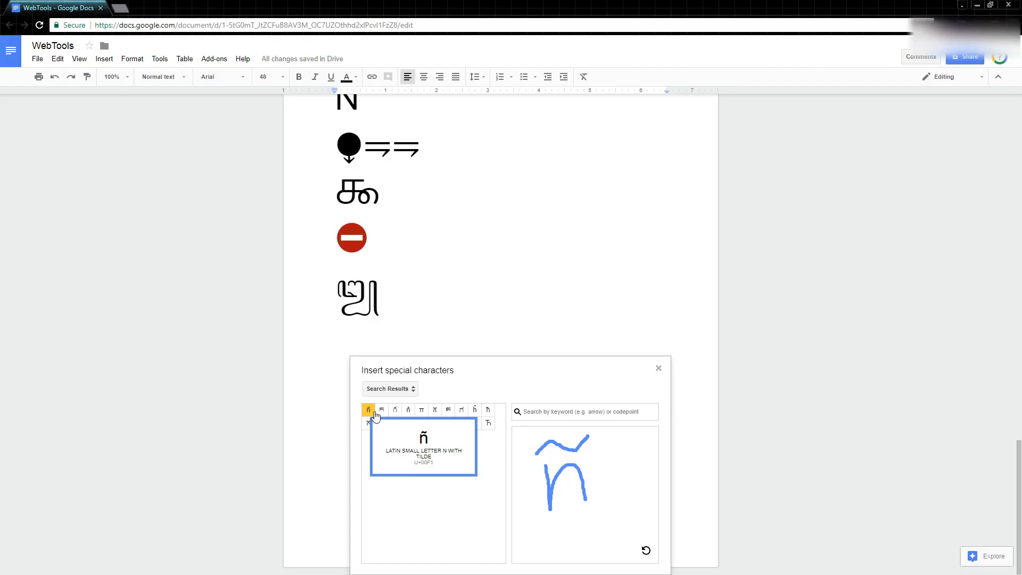
Insert ñ and a second tilde-topped n from the sketch results on a new line.
click(394, 410)
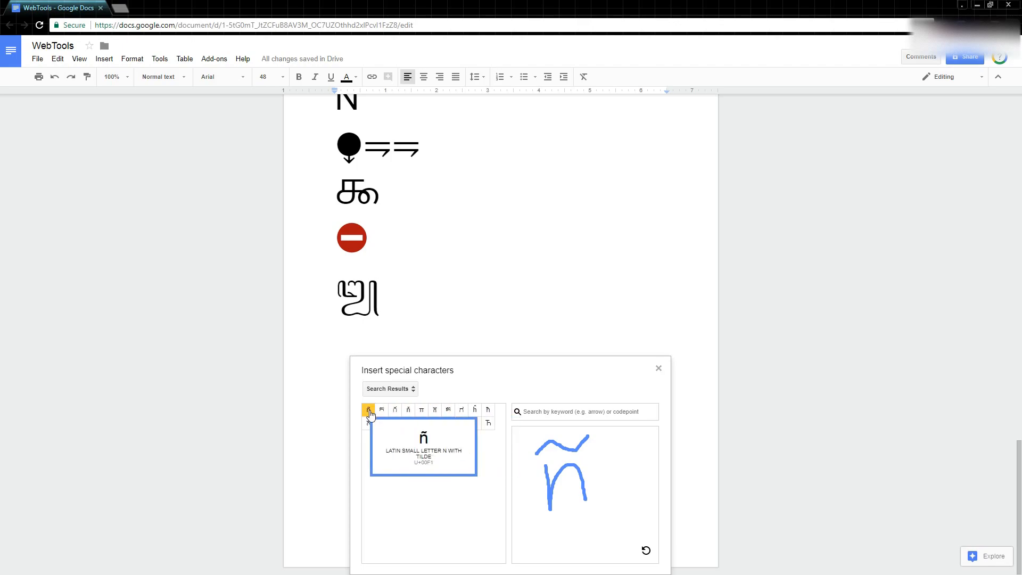
click(368, 410)
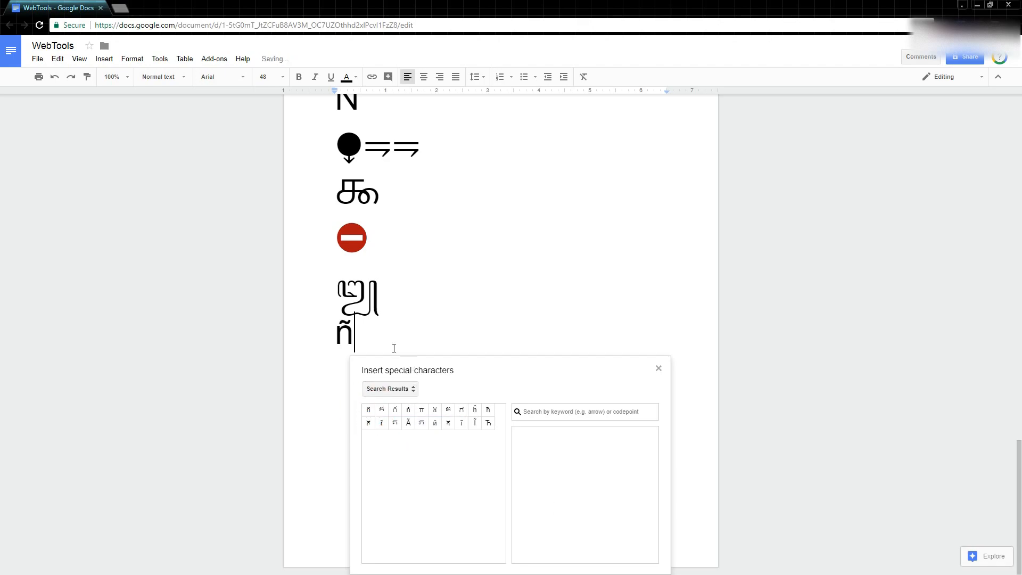
click(381, 410)
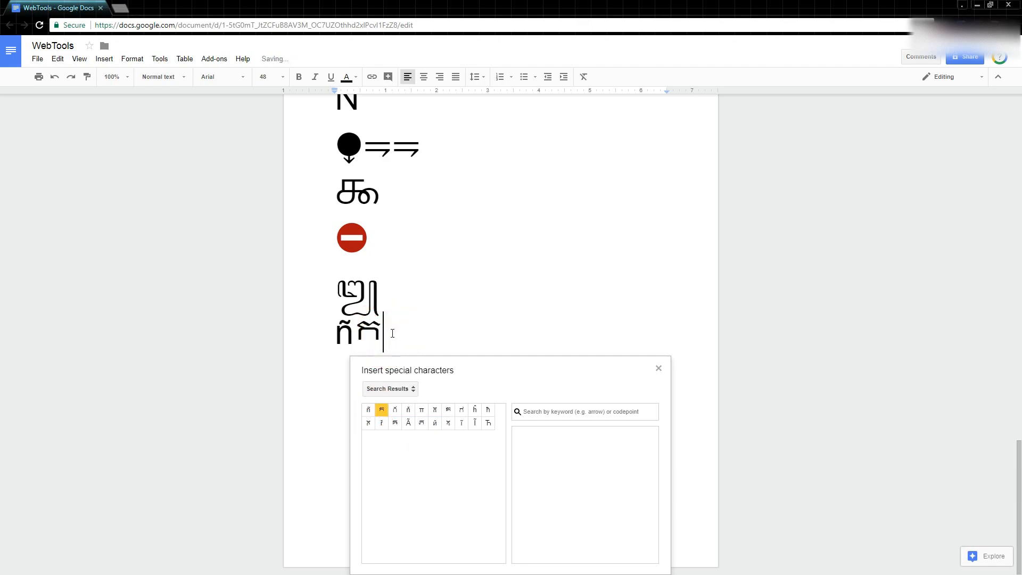
click(368, 410)
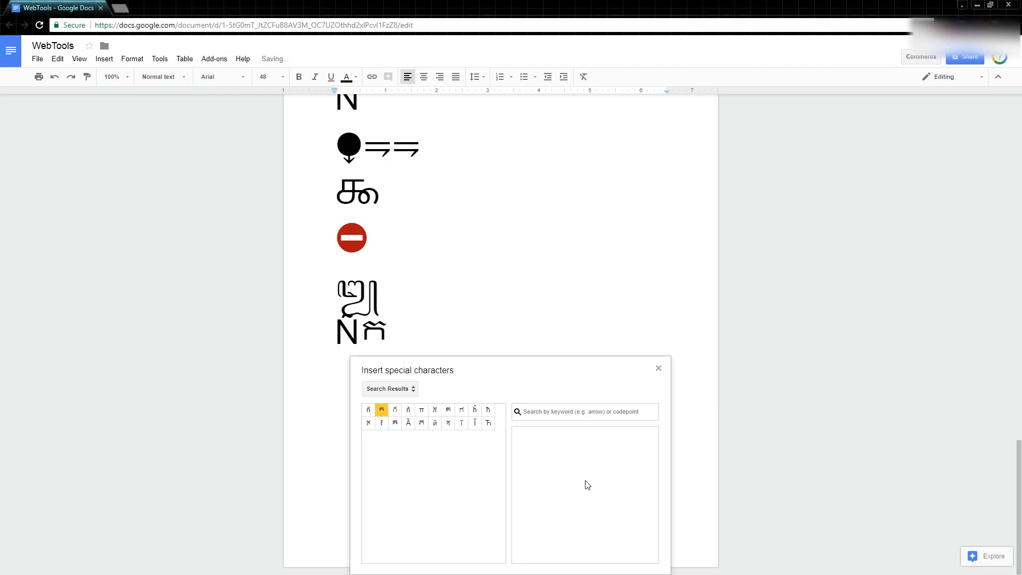
mouse_move(560, 324)
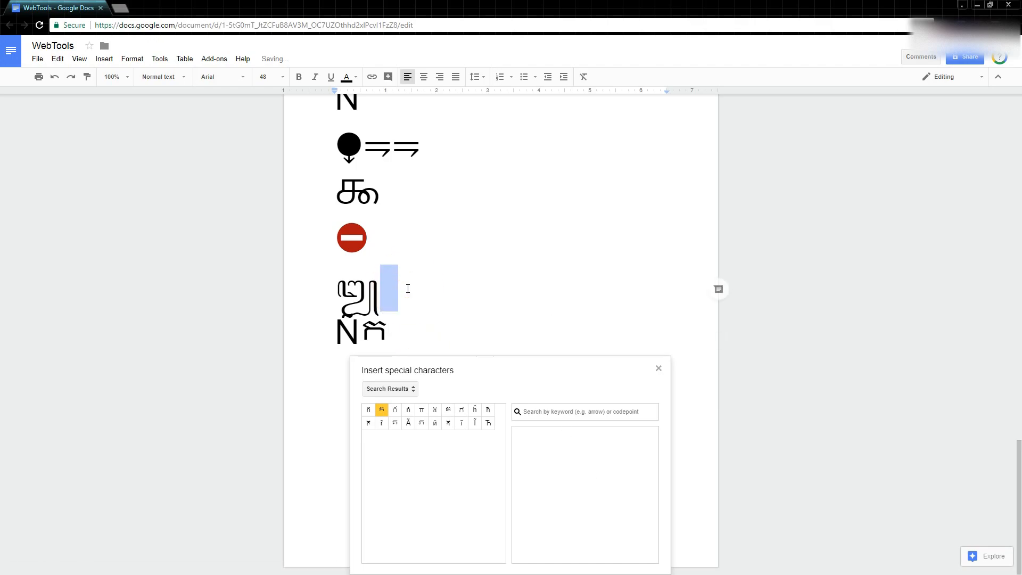
Place the cursor after the large glyph and insert © from the sketch results.
click(575, 438)
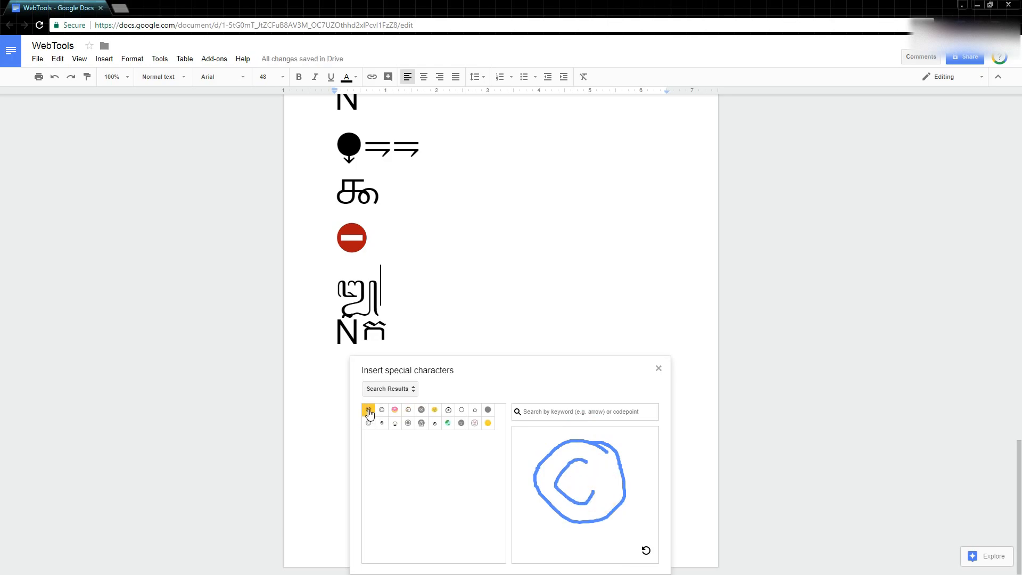
click(369, 409)
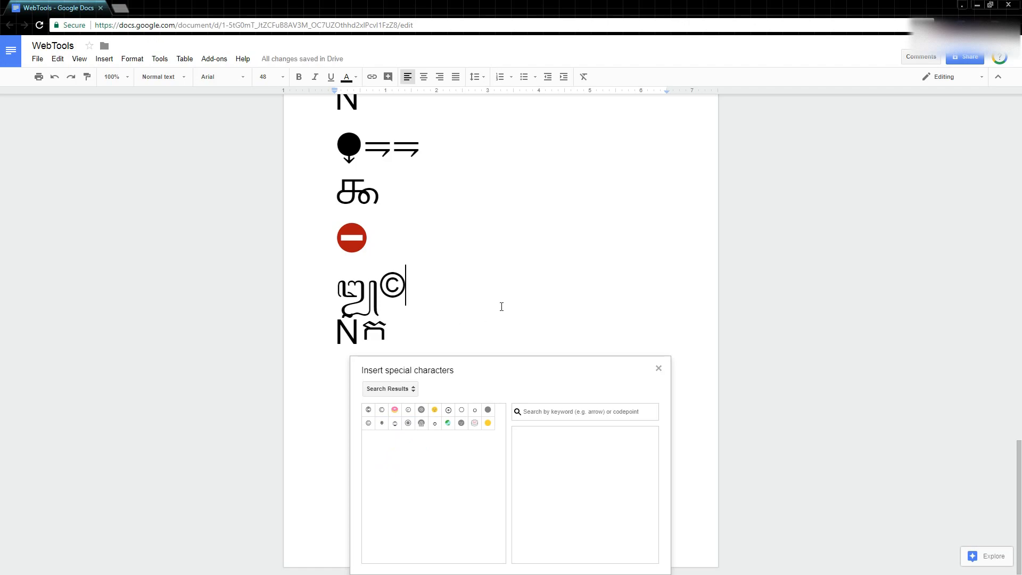
mouse_move(442, 287)
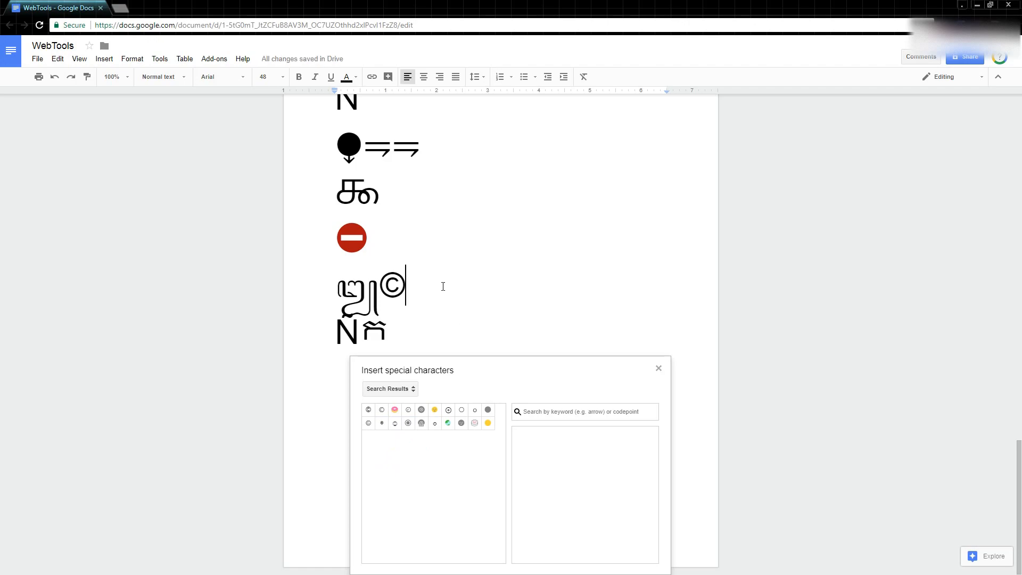